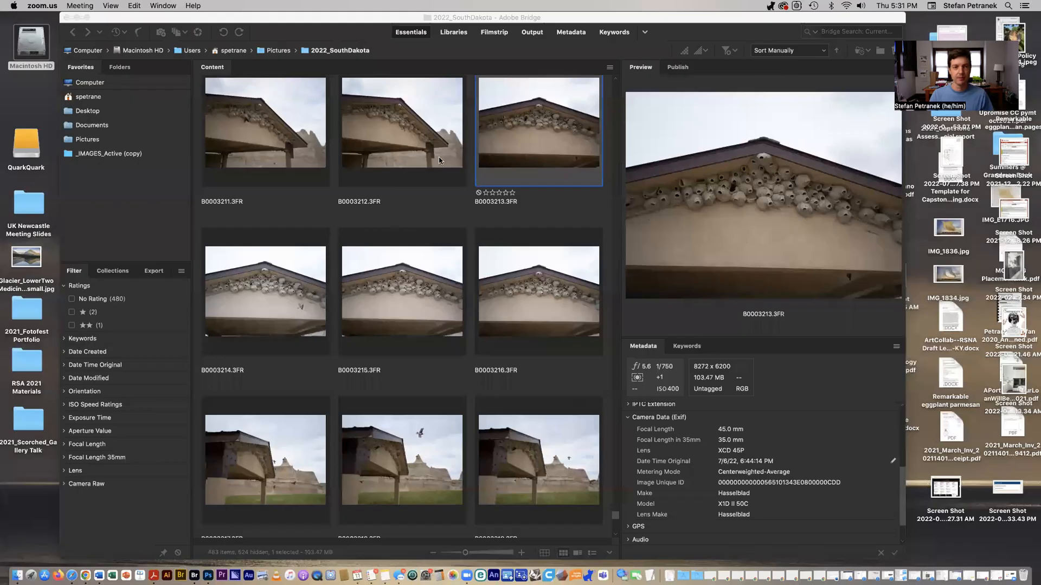
{"action": "mouse_move", "coordinate": [440, 271]}
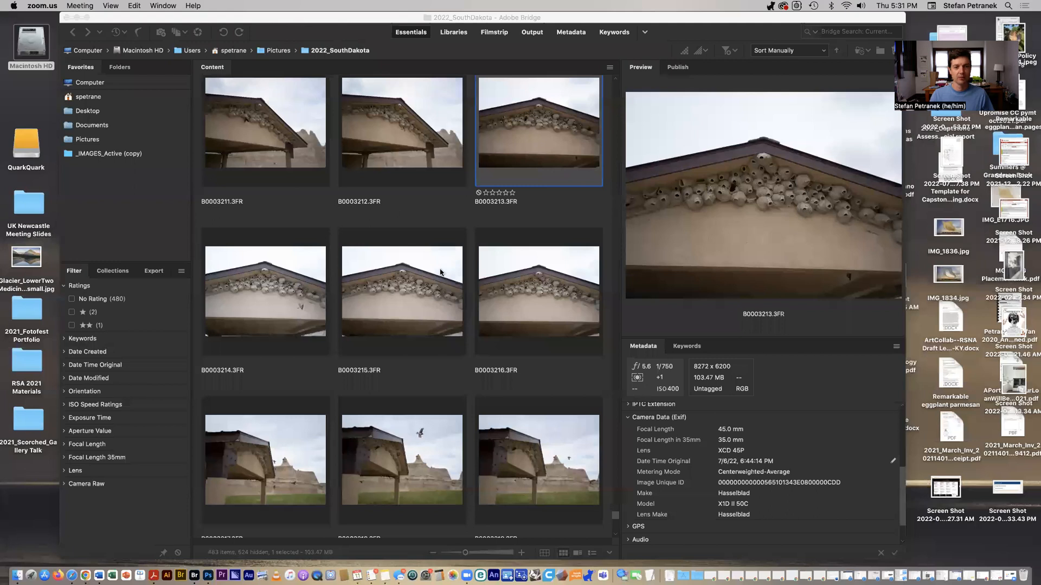
{"action": "mouse_move", "coordinate": [455, 369]}
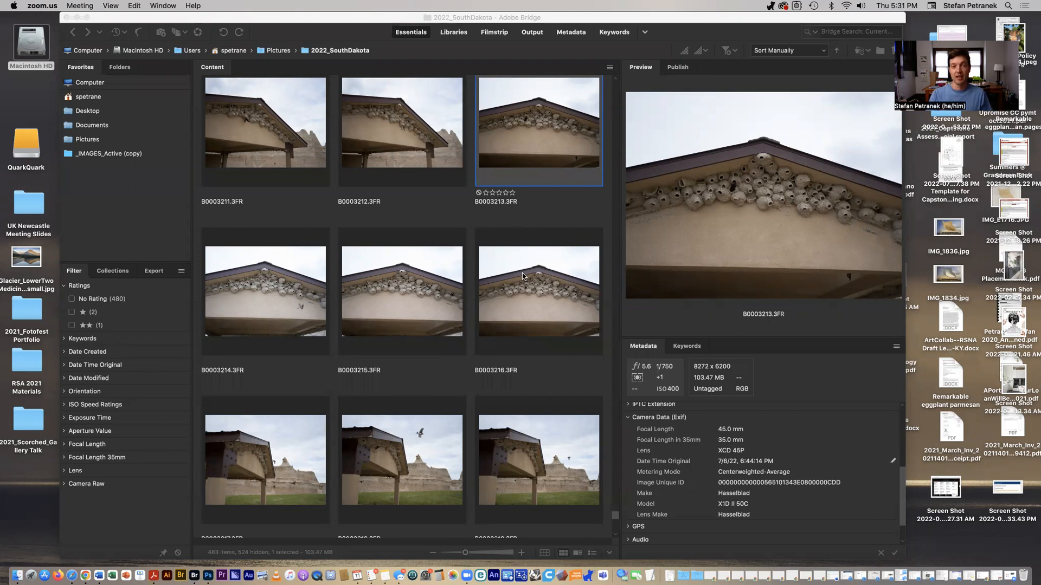
{"action": "mouse_move", "coordinate": [489, 134]}
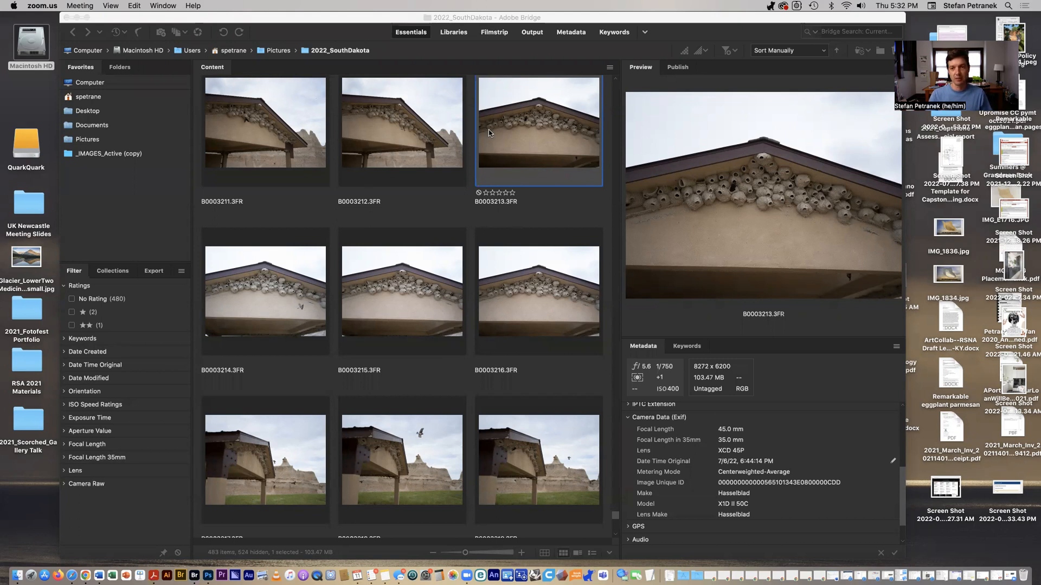
{"action": "mouse_move", "coordinate": [607, 255]}
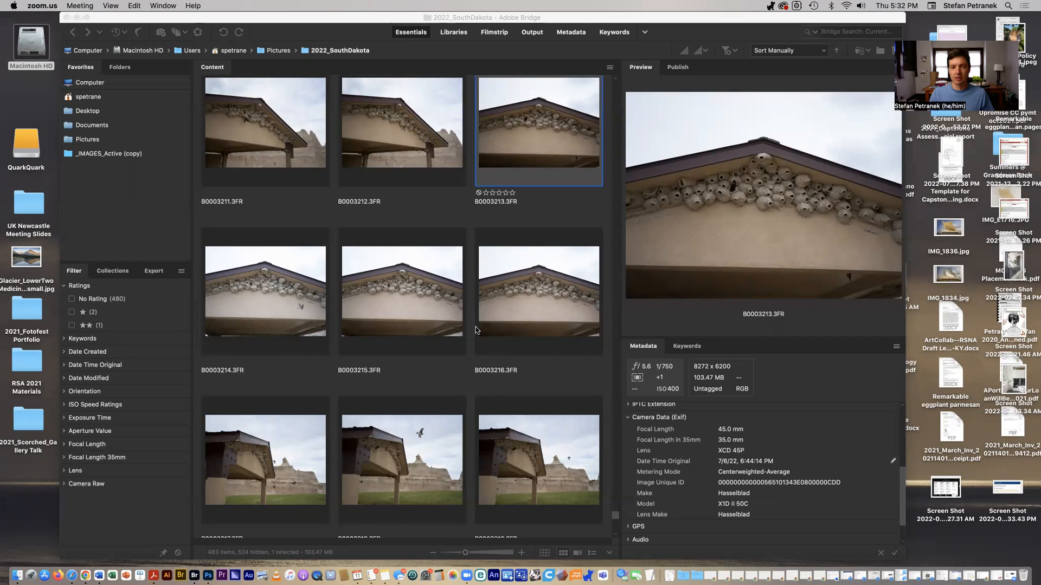
Step: Preview B0003218 and B0003214, then B0003216.3FR, check its keywords and return to its camera EXIF metadata
{"action": "left_click", "coordinate": [402, 465]}
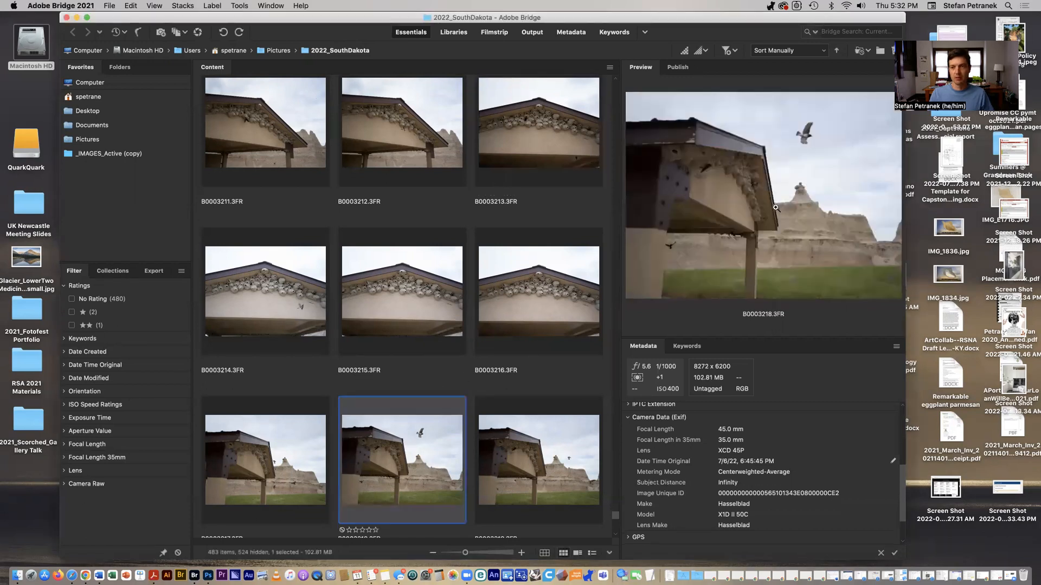
{"action": "left_click", "coordinate": [264, 292]}
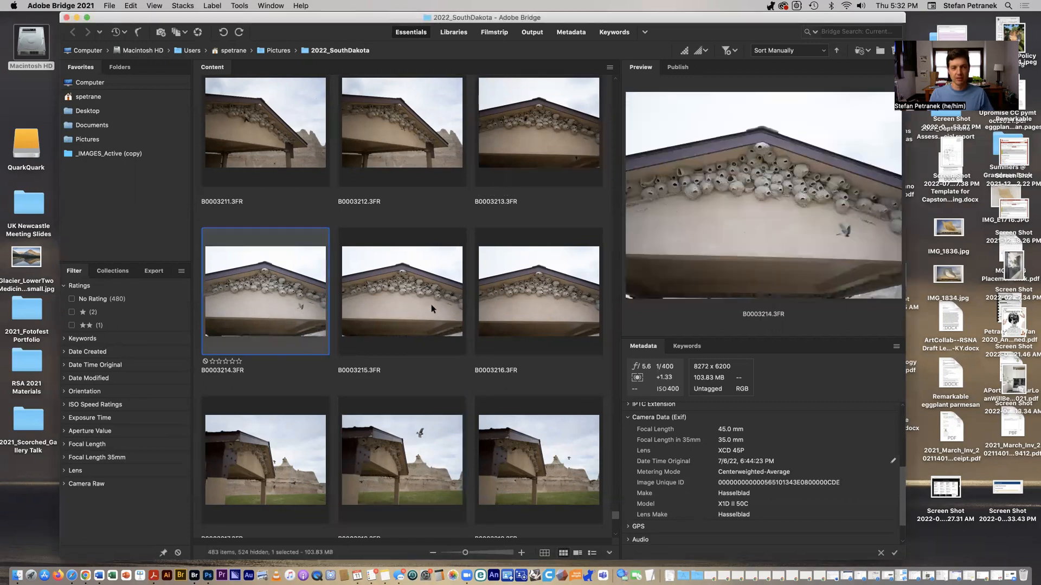
{"action": "left_click", "coordinate": [538, 291]}
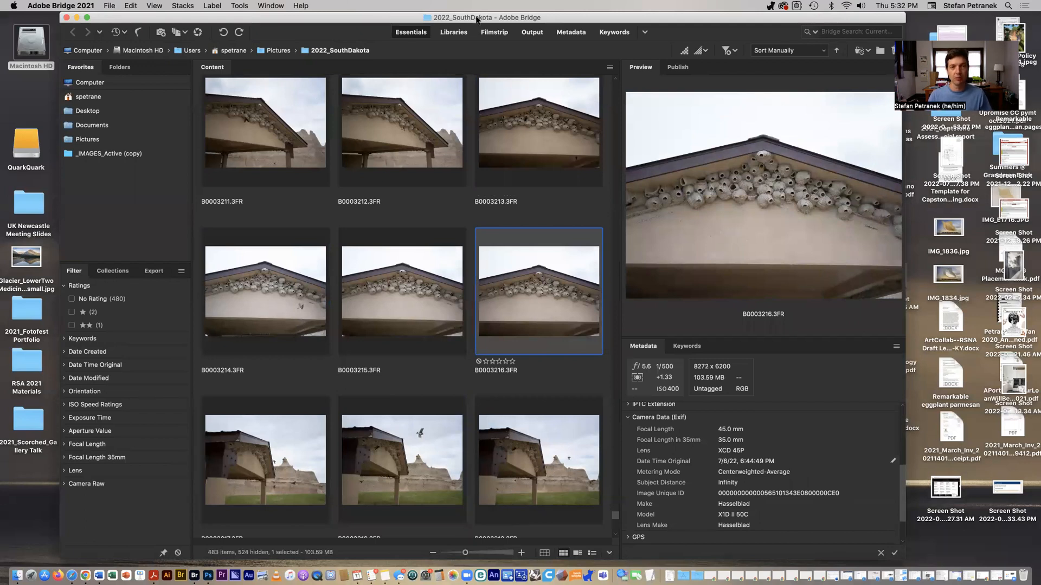
{"action": "mouse_move", "coordinate": [756, 408]}
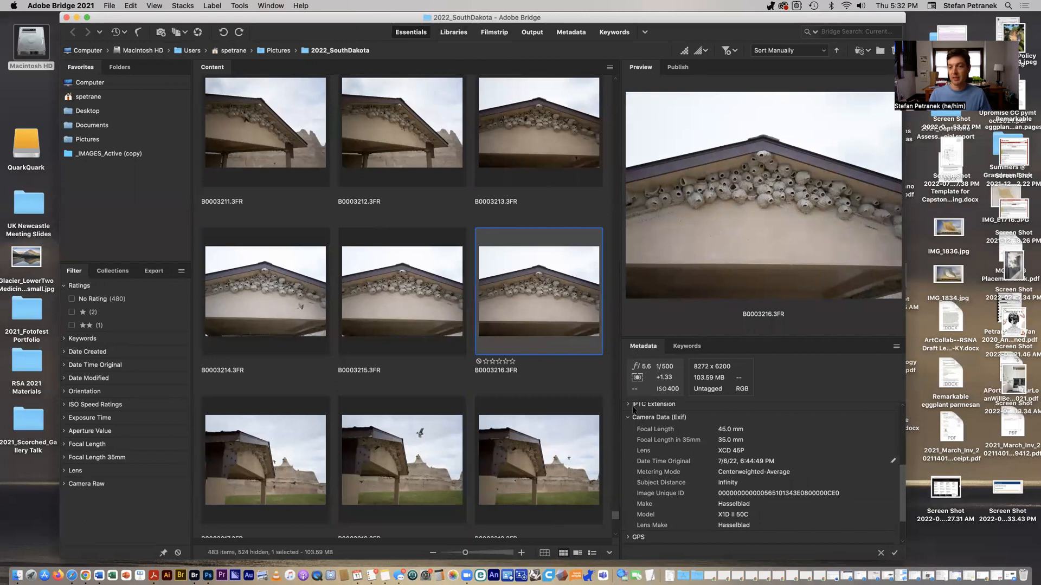
{"action": "left_click", "coordinate": [687, 346]}
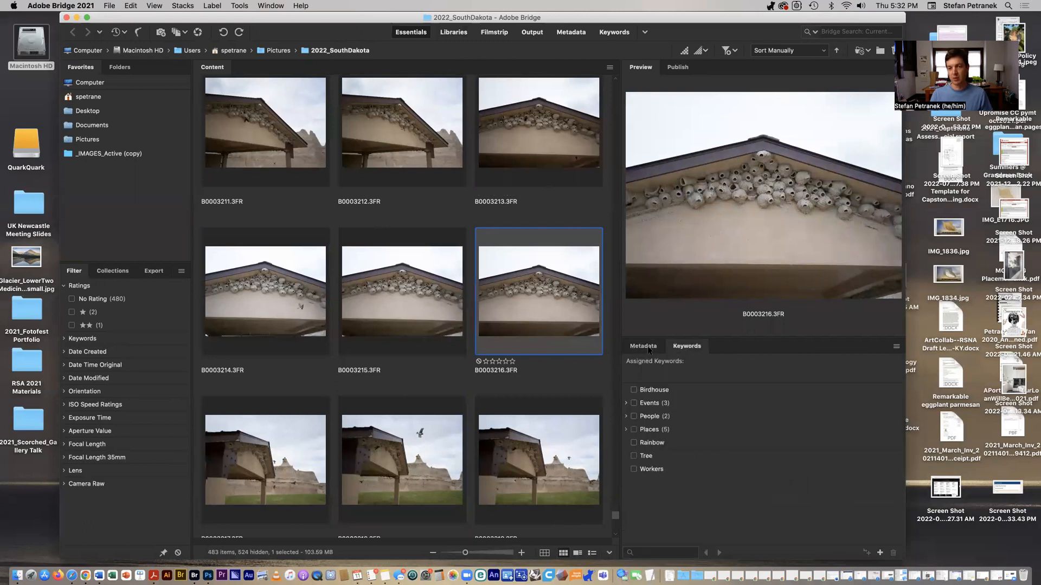
{"action": "left_click", "coordinate": [643, 346]}
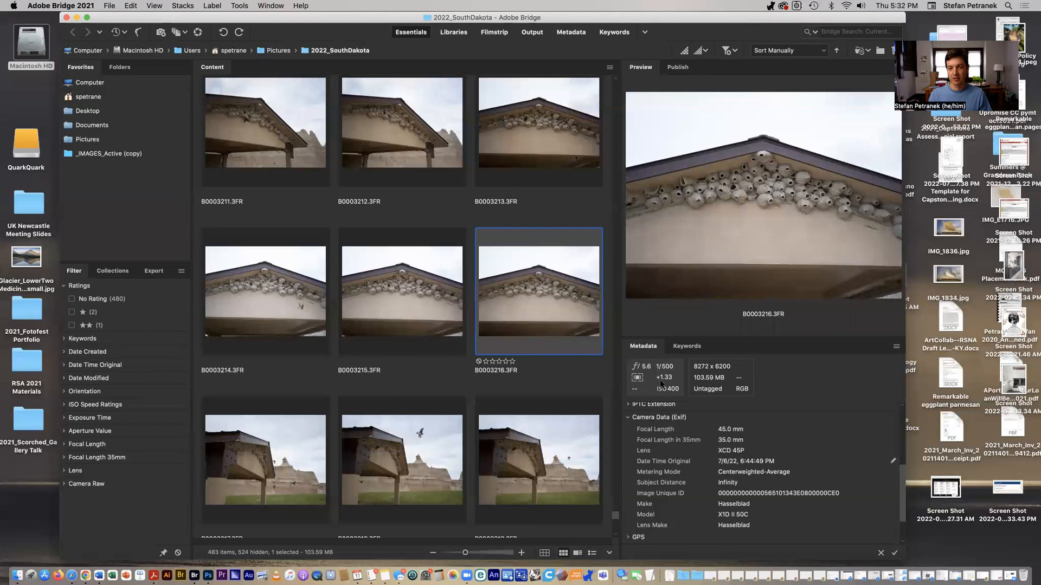
{"action": "mouse_move", "coordinate": [638, 381]}
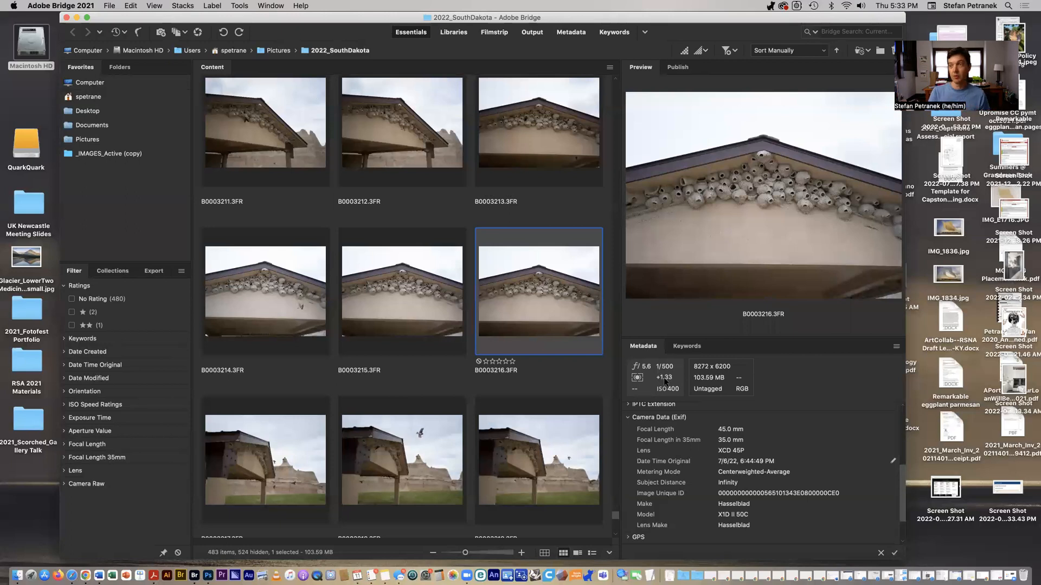
{"action": "mouse_move", "coordinate": [554, 241]}
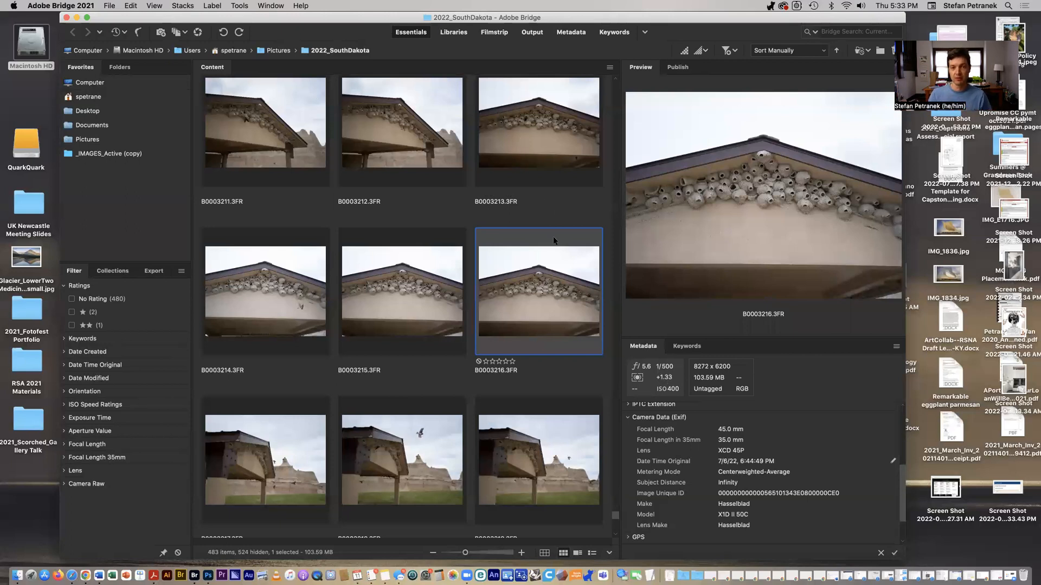
Step: Select B0003213.3FR and scroll its metadata from File Properties down to Camera Data (Exif)
{"action": "left_click", "coordinate": [537, 132]}
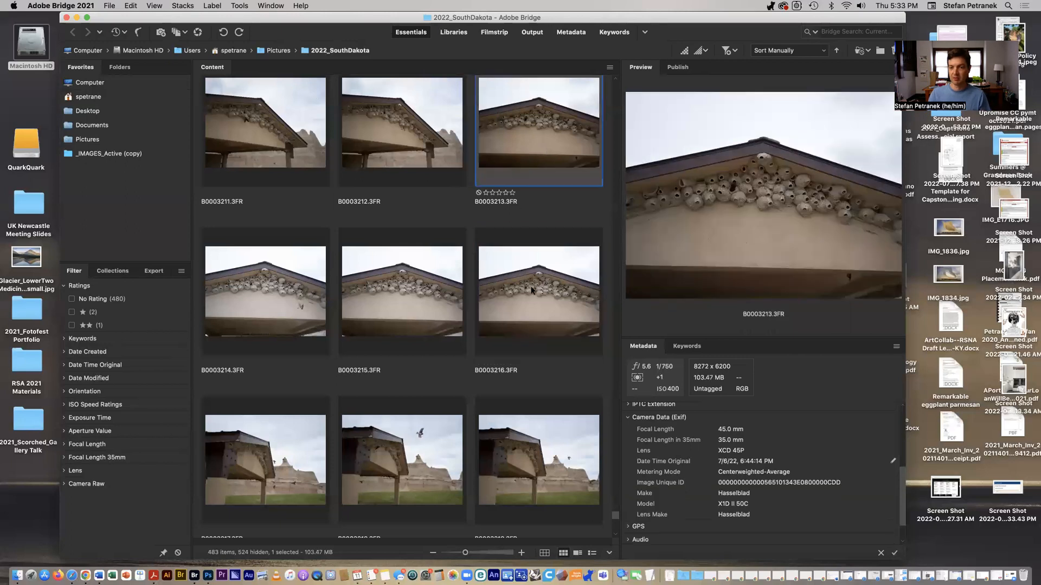
{"action": "mouse_move", "coordinate": [660, 377]}
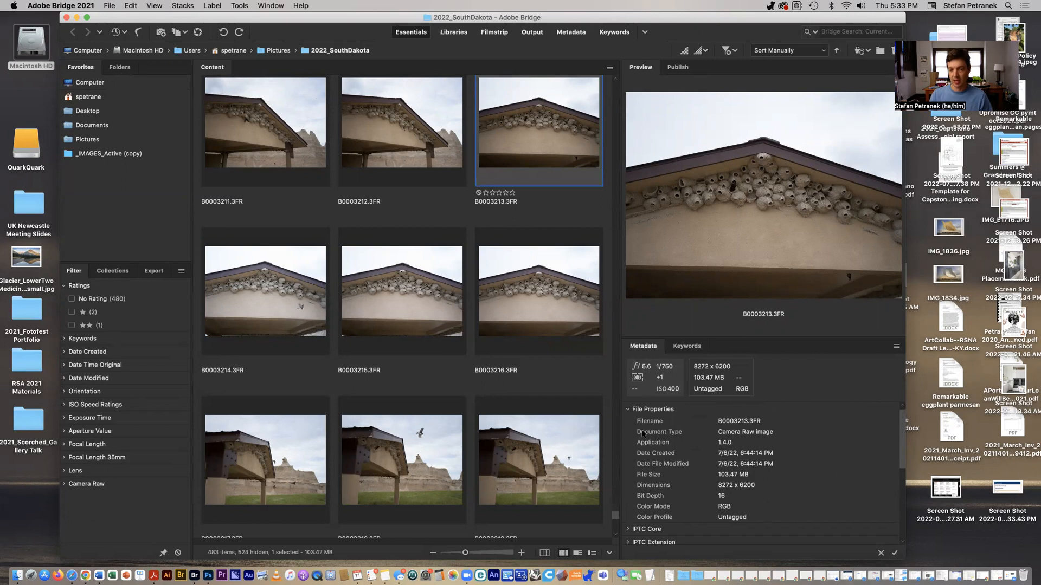
{"action": "mouse_move", "coordinate": [766, 438]}
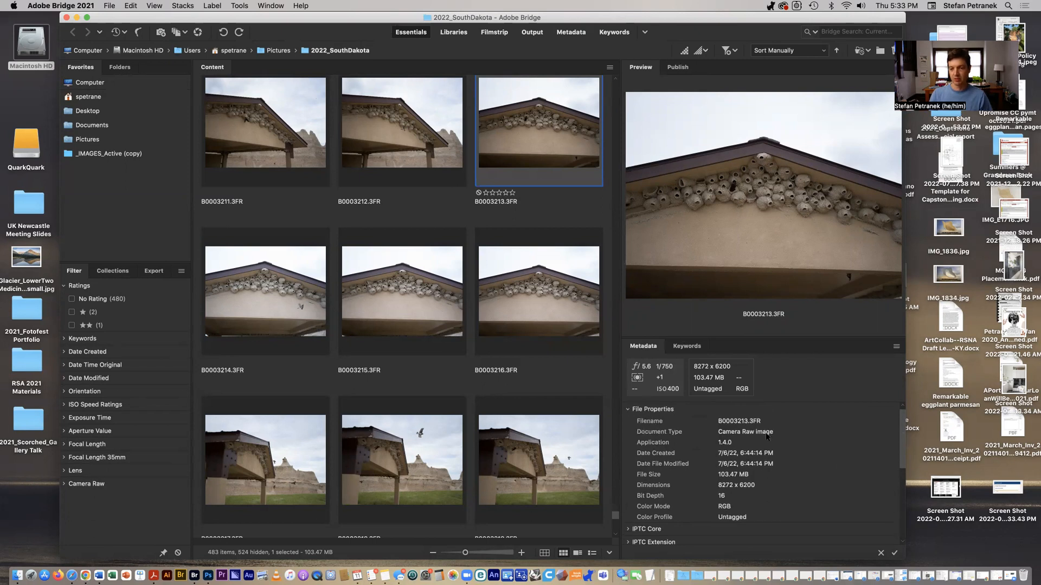
{"action": "scroll", "scroll_direction": "down", "scroll_amount": 3}
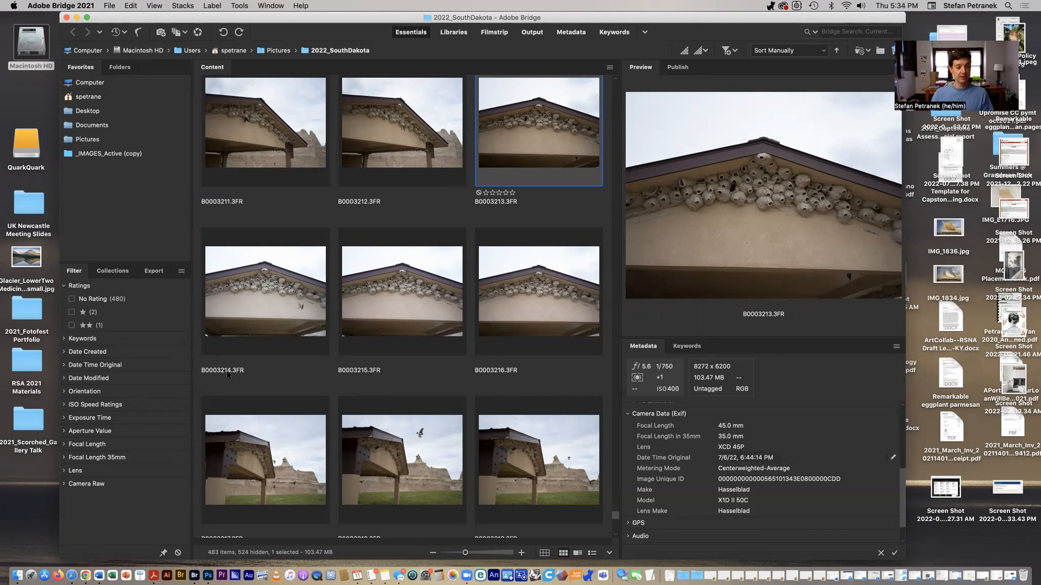
{"action": "mouse_move", "coordinate": [511, 139]}
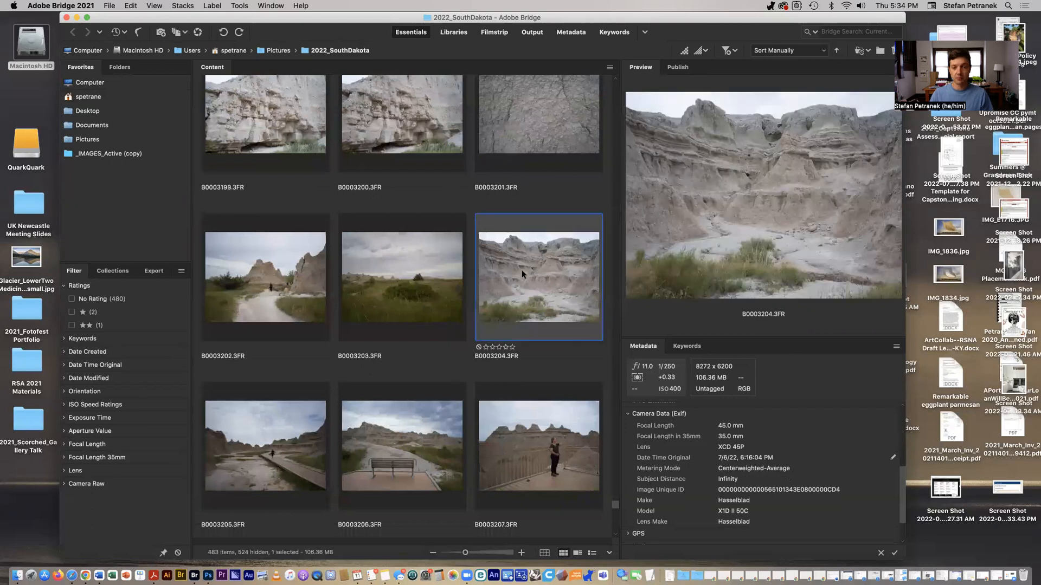
{"action": "mouse_move", "coordinate": [517, 300]}
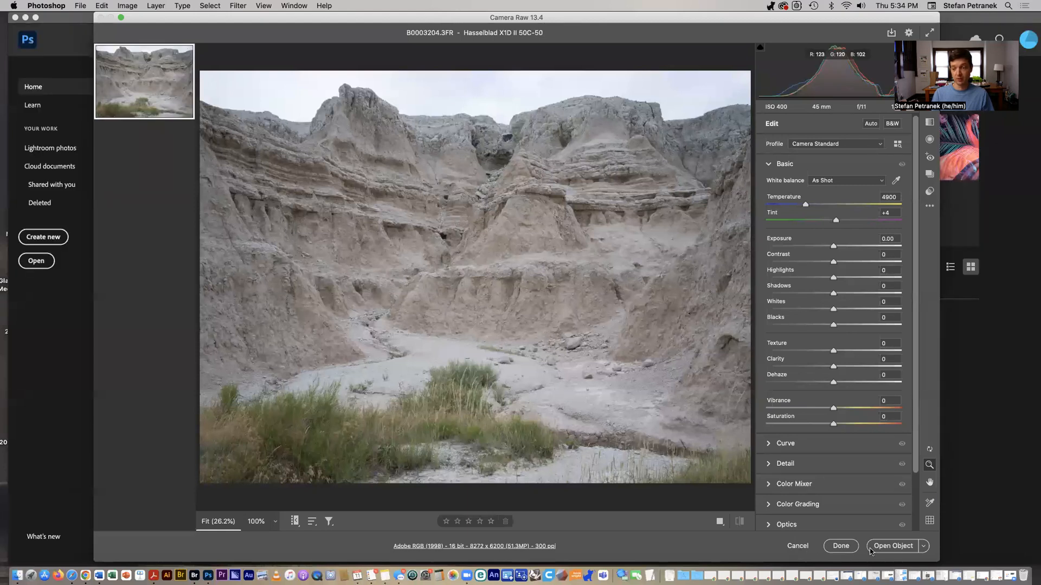
{"action": "mouse_move", "coordinate": [871, 551]}
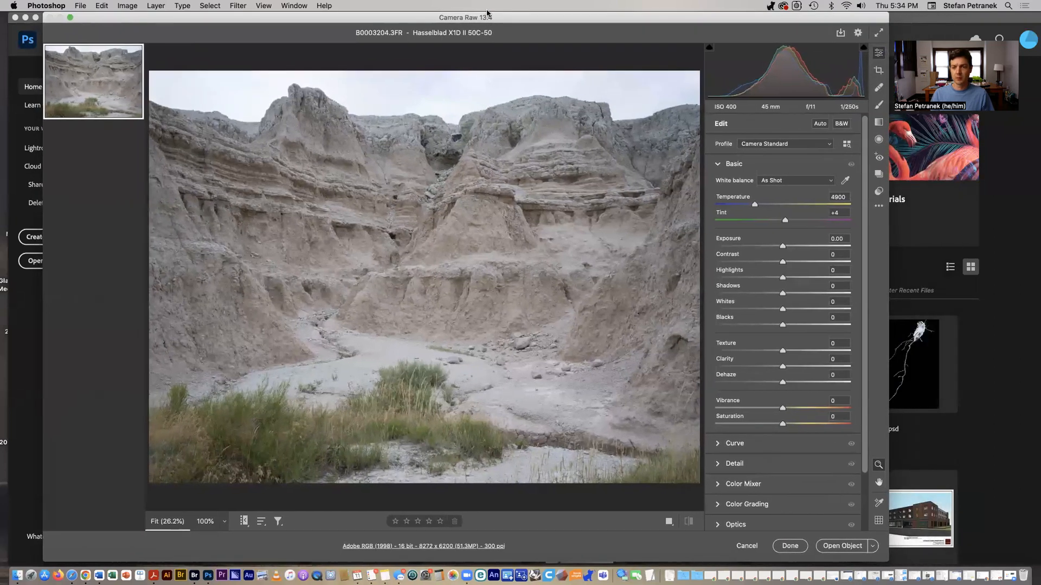
{"action": "mouse_move", "coordinate": [712, 558]}
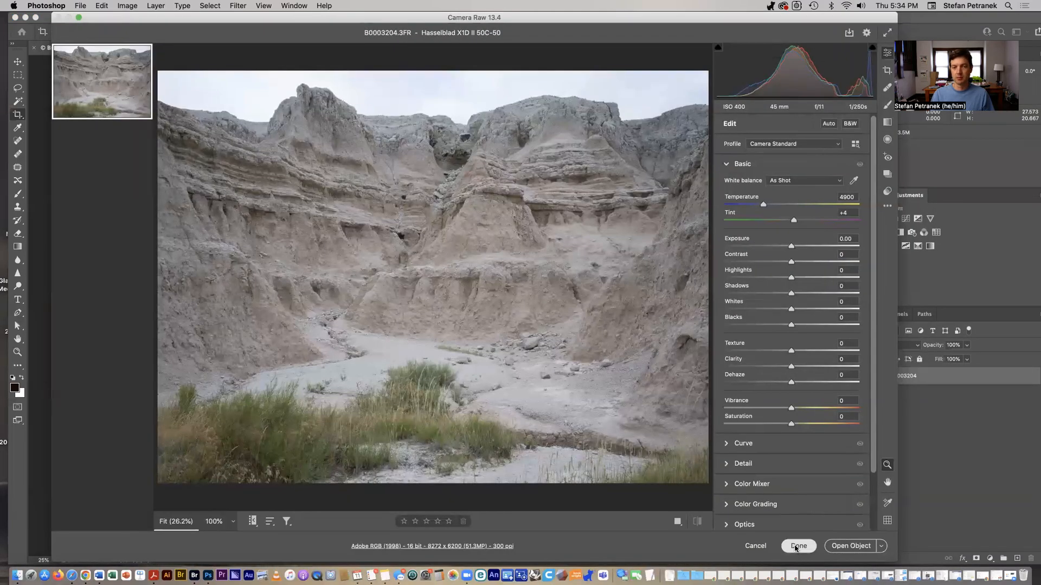
Step: Confirm Camera Raw to open the badlands raw photo B0003204 as a Photoshop document
{"action": "left_click", "coordinate": [797, 545]}
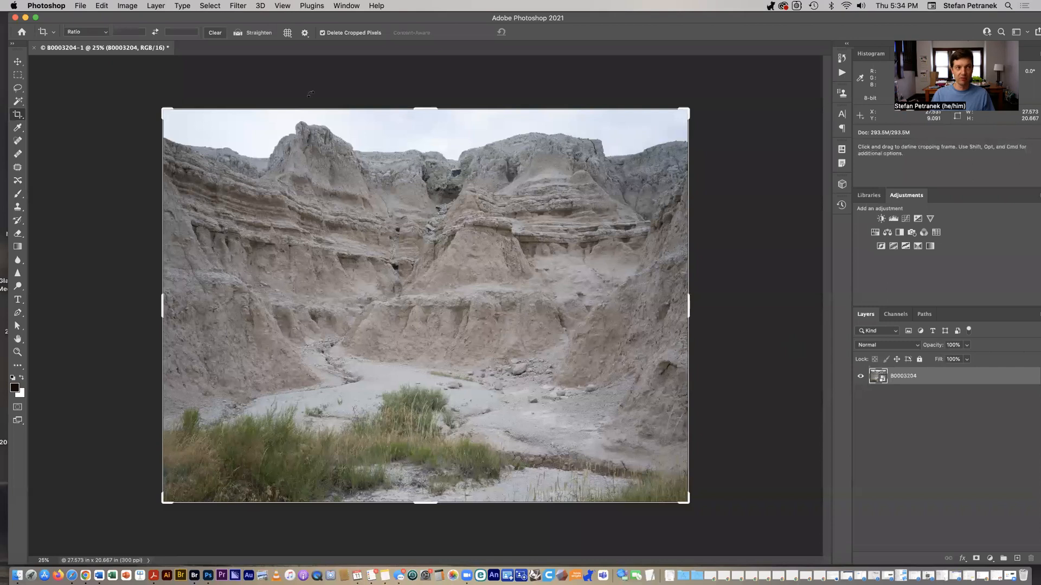
{"action": "left_click", "coordinate": [79, 5]}
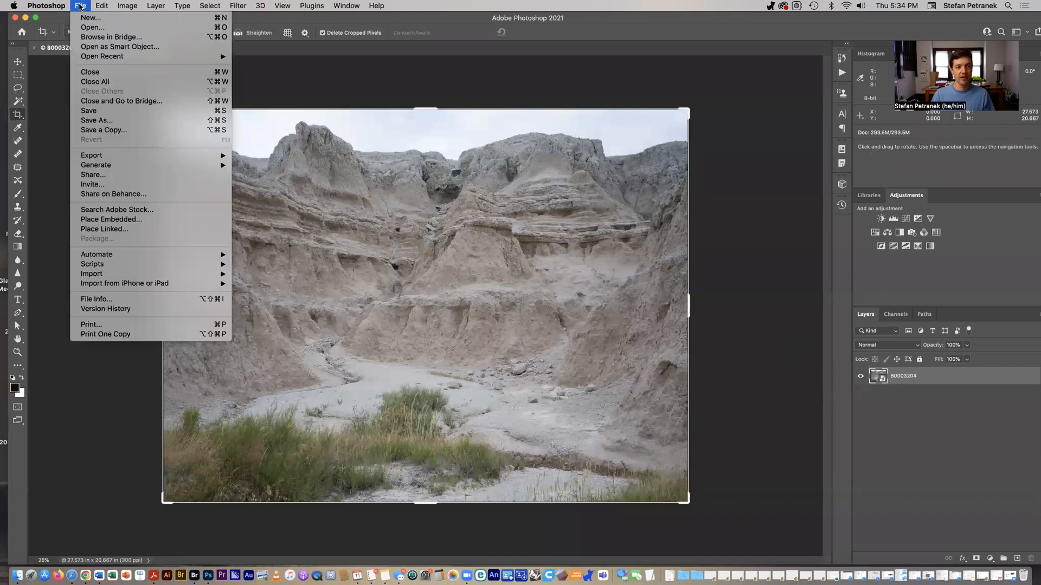
{"action": "mouse_move", "coordinate": [134, 301]}
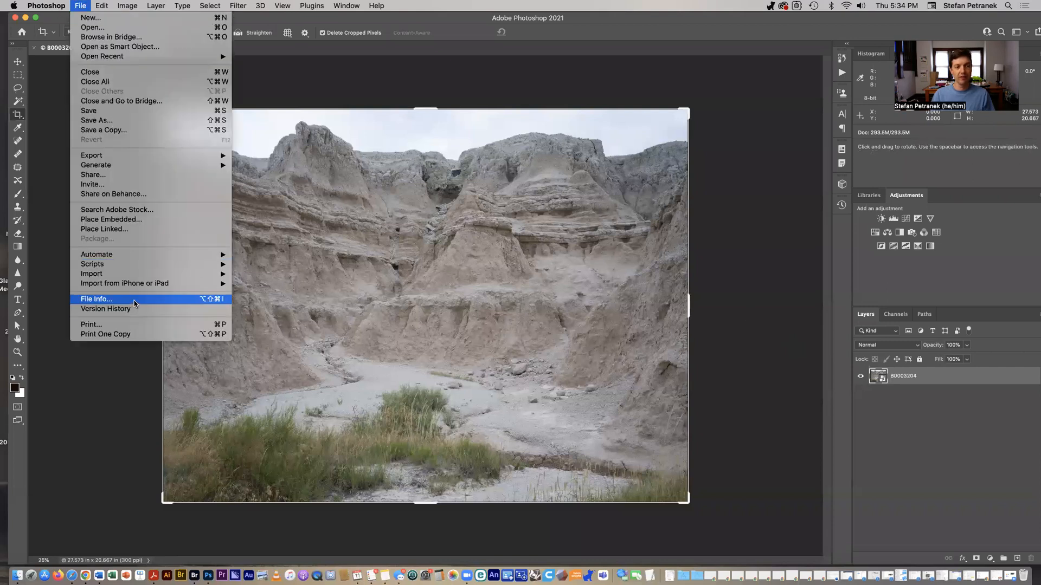
{"action": "left_click", "coordinate": [96, 299]}
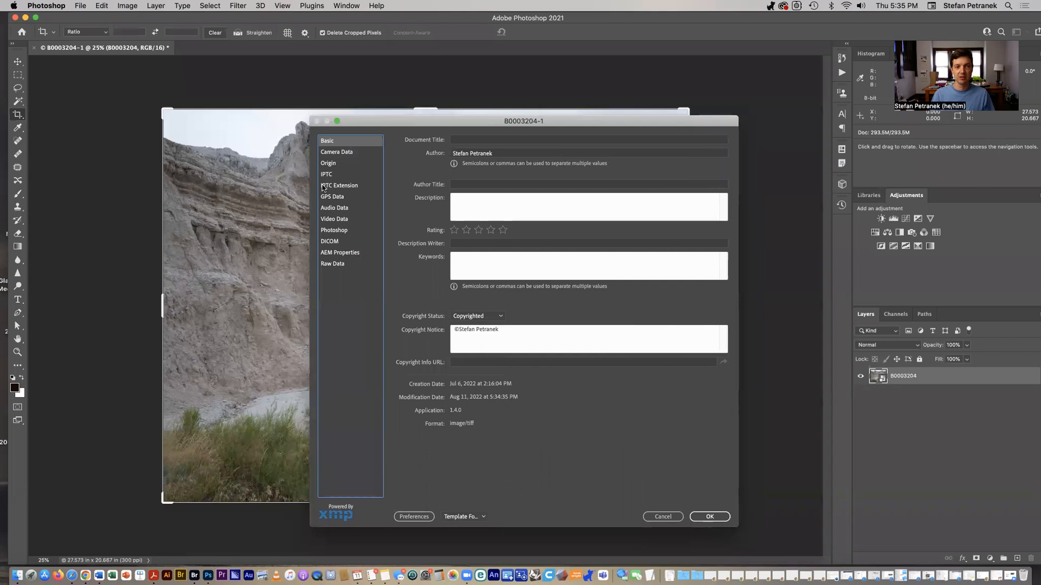
{"action": "left_click", "coordinate": [336, 152]}
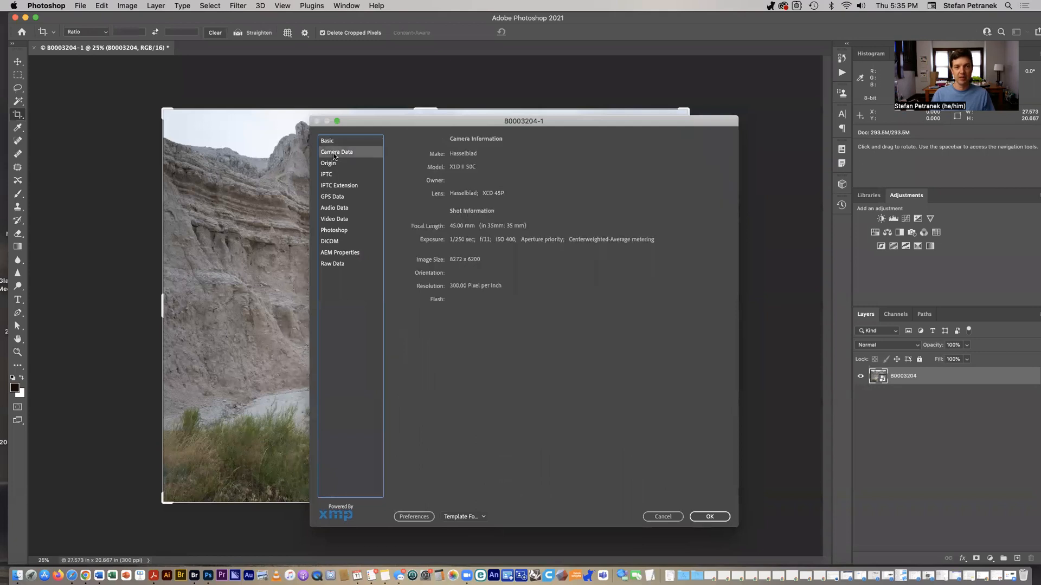
{"action": "mouse_move", "coordinate": [466, 249]}
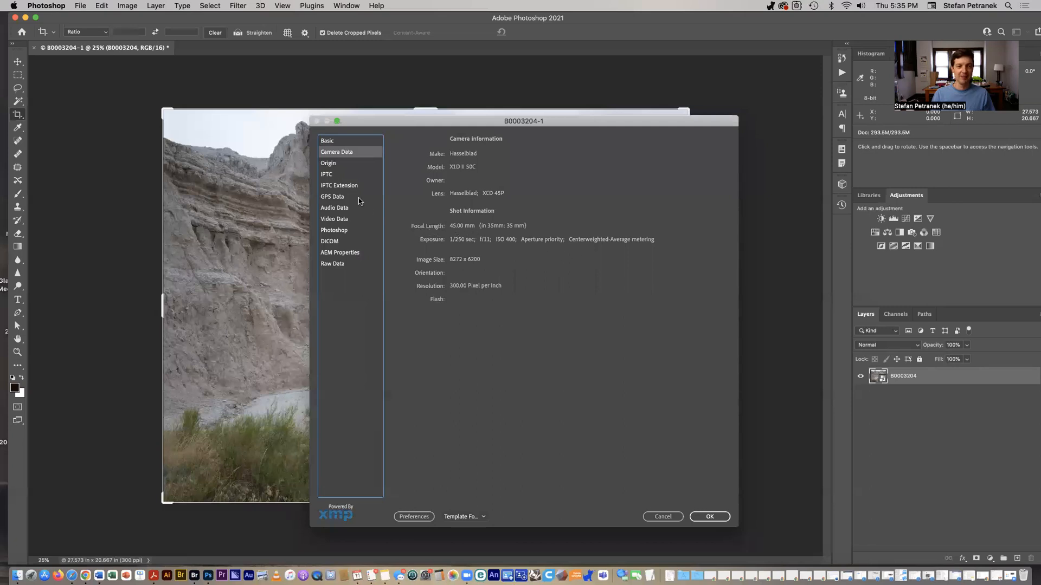
{"action": "mouse_move", "coordinate": [336, 186]}
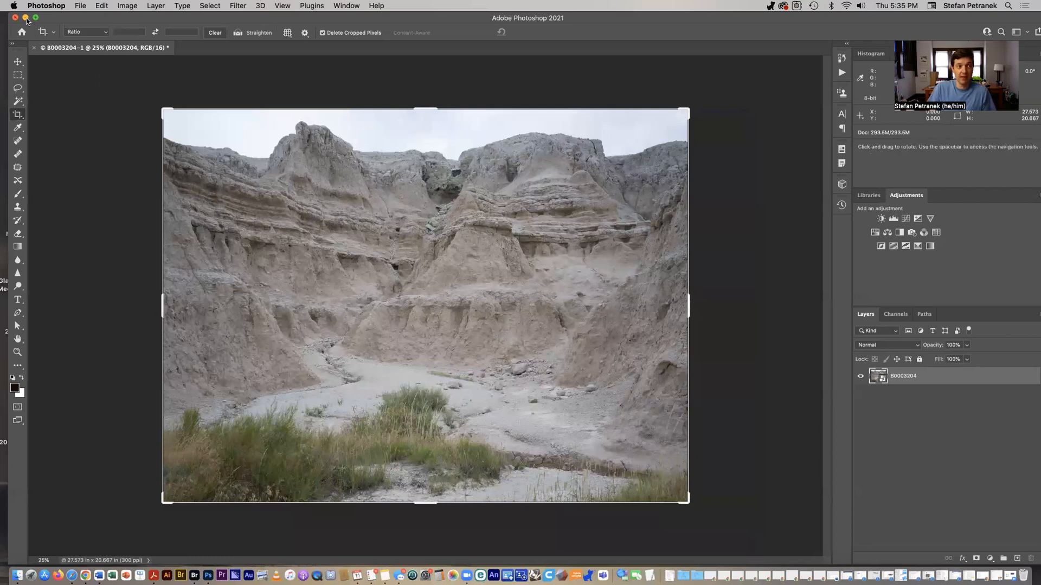
{"action": "left_click", "coordinate": [183, 574]}
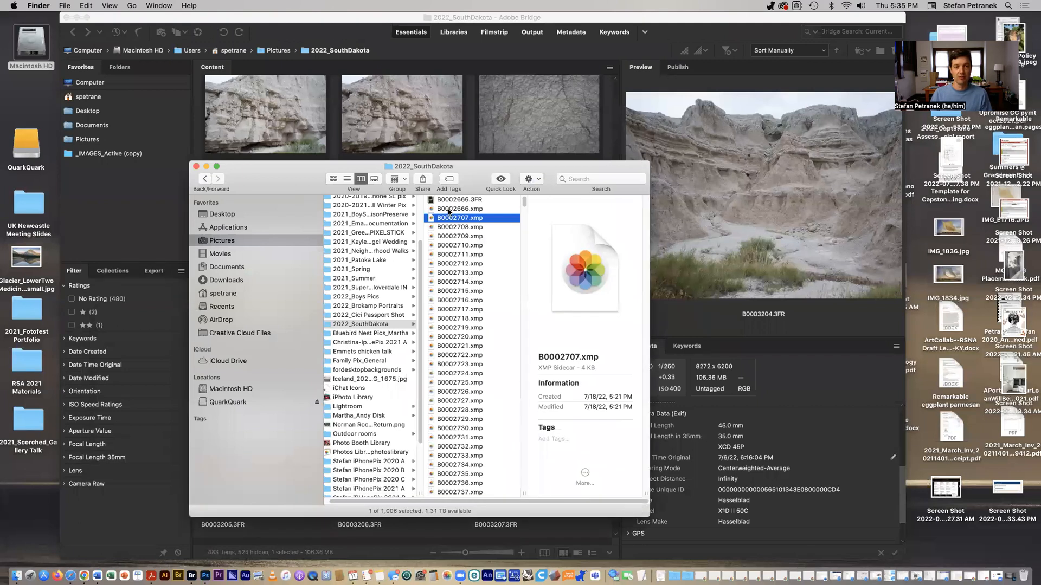
Step: Select the B0002666.xmp sidecar file in the 2022_SouthDakota folder
{"action": "left_click", "coordinate": [460, 209]}
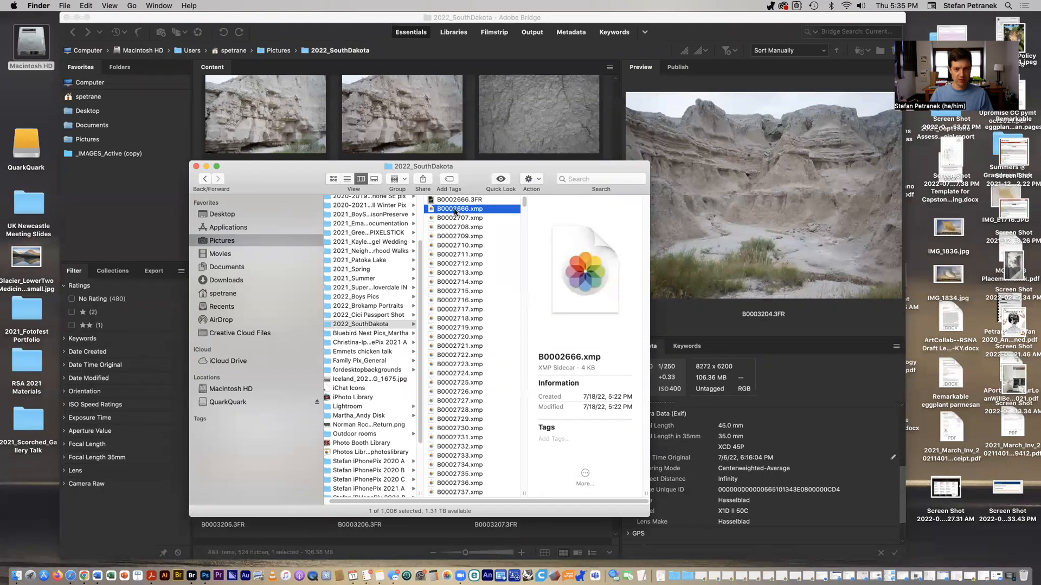
Step: Open B0002666.xmp with TextEdit via Open With > Other and scroll through its raw XMP metadata
{"action": "right_click", "coordinate": [460, 209]}
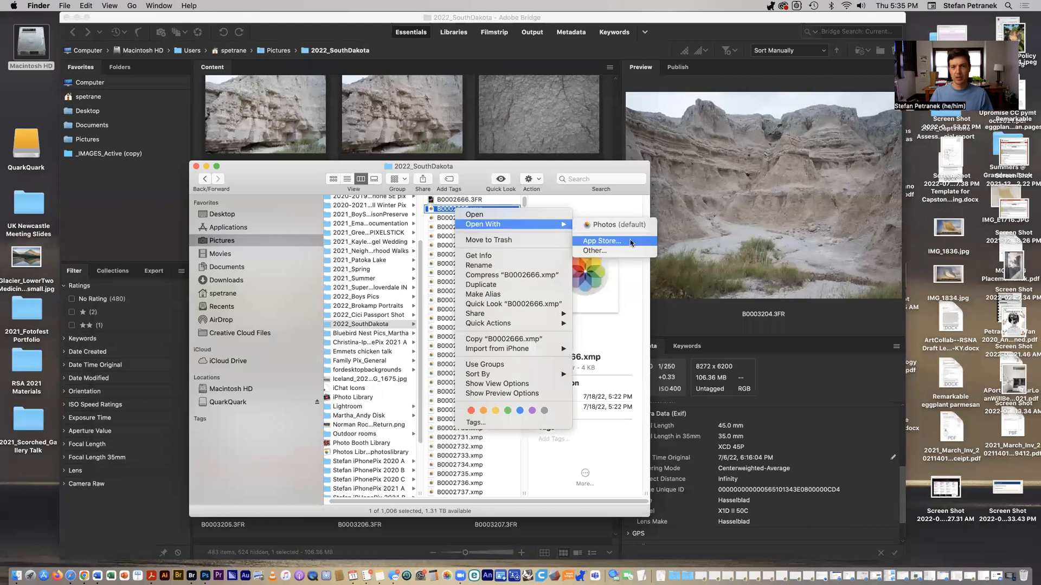
{"action": "left_click", "coordinate": [594, 251]}
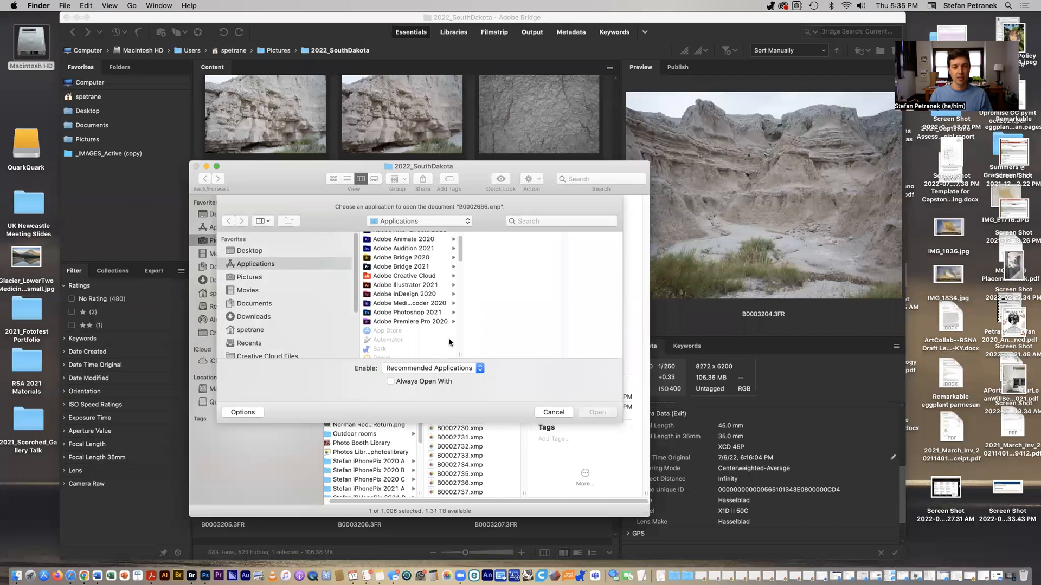
{"action": "left_click", "coordinate": [384, 353]}
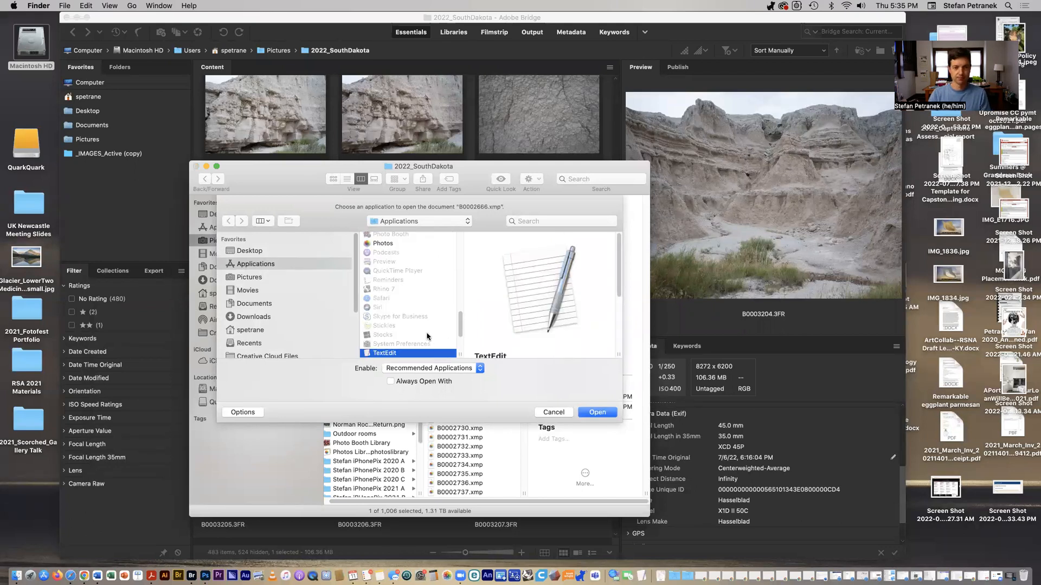
{"action": "left_click", "coordinate": [596, 412]}
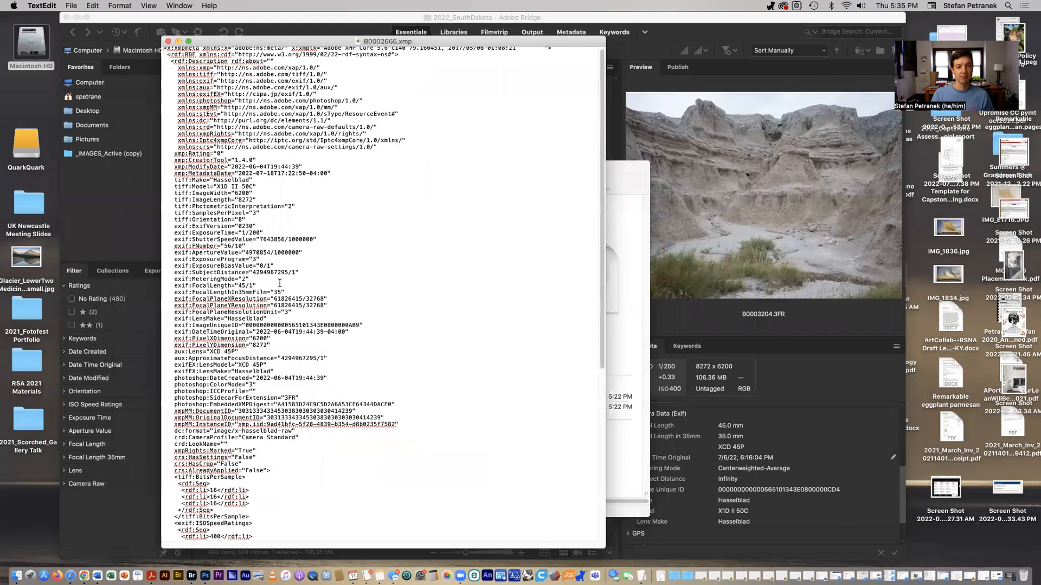
{"action": "scroll", "scroll_direction": "down", "scroll_amount": 3}
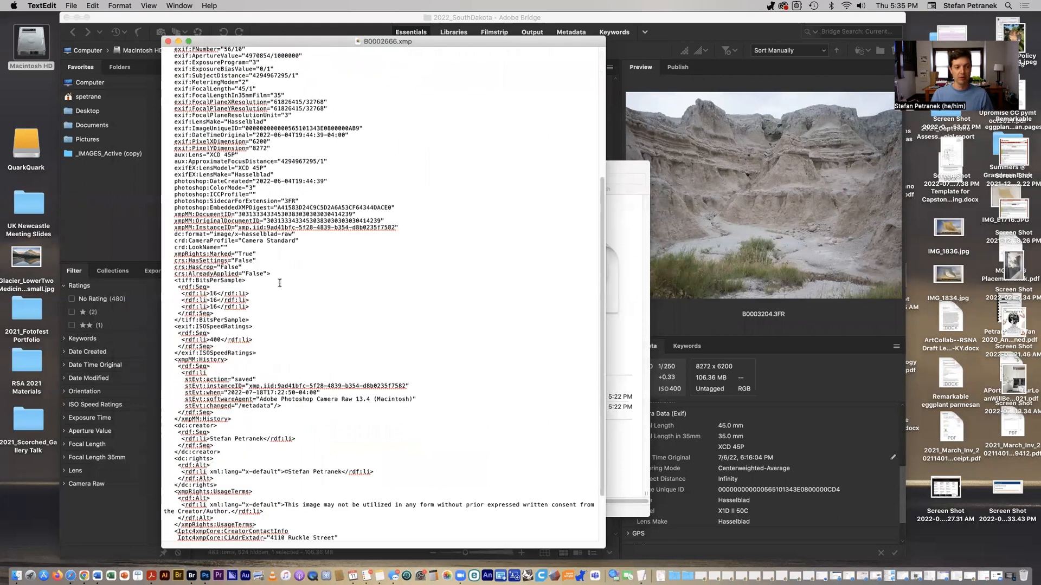